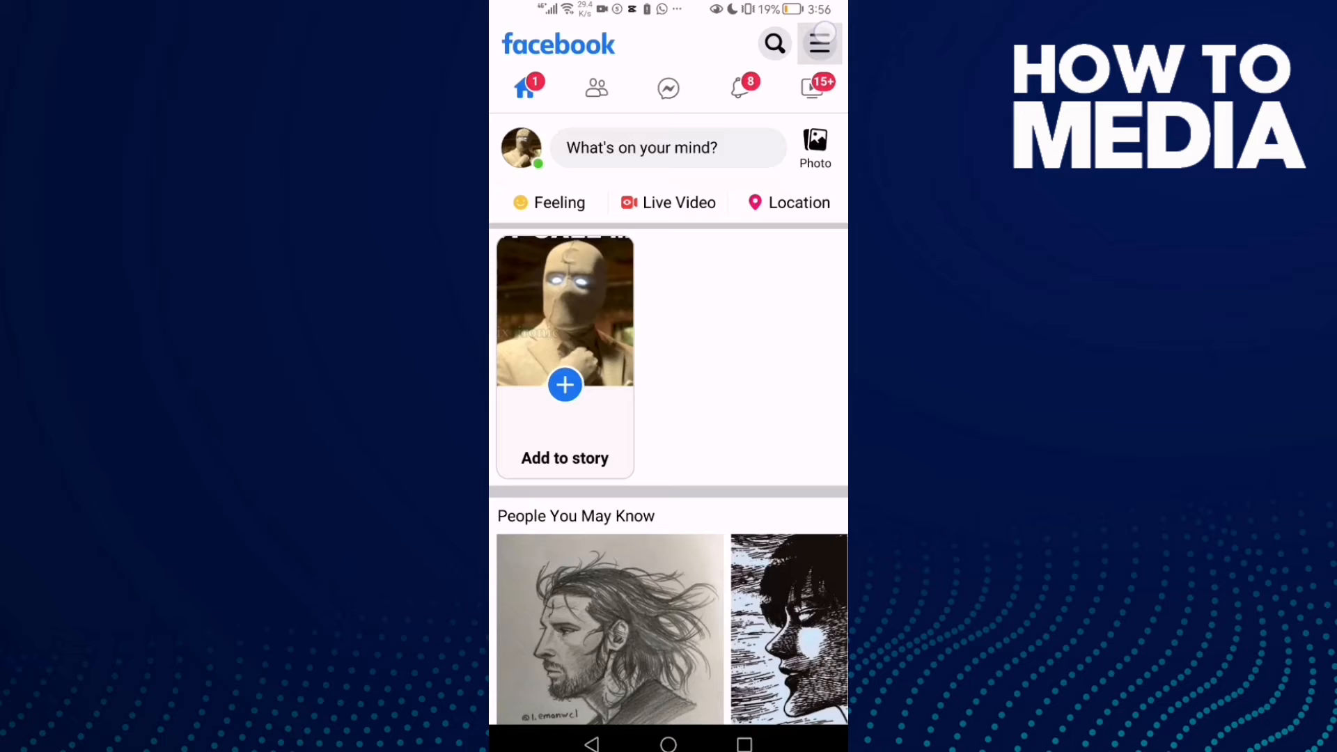
Reach the Activity log from the main menu via Settings & privacy's Your information section.
click(818, 44)
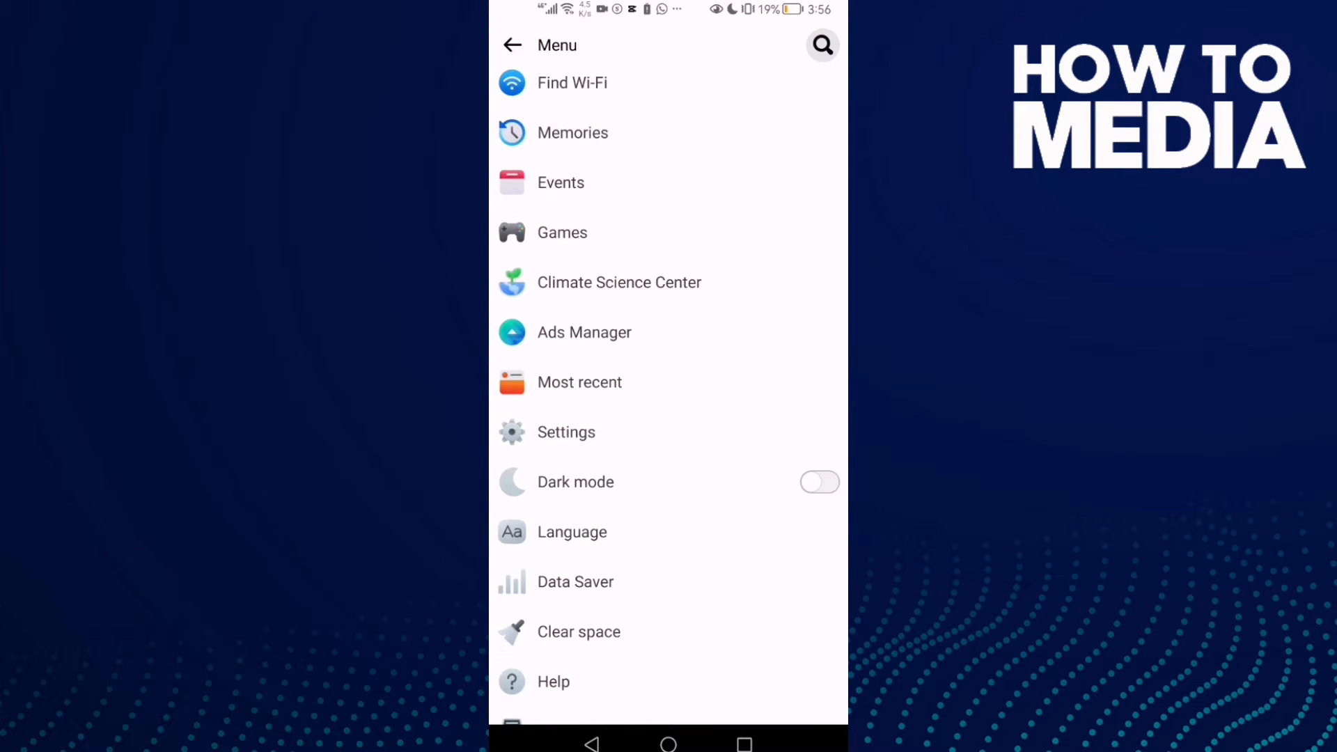
click(566, 432)
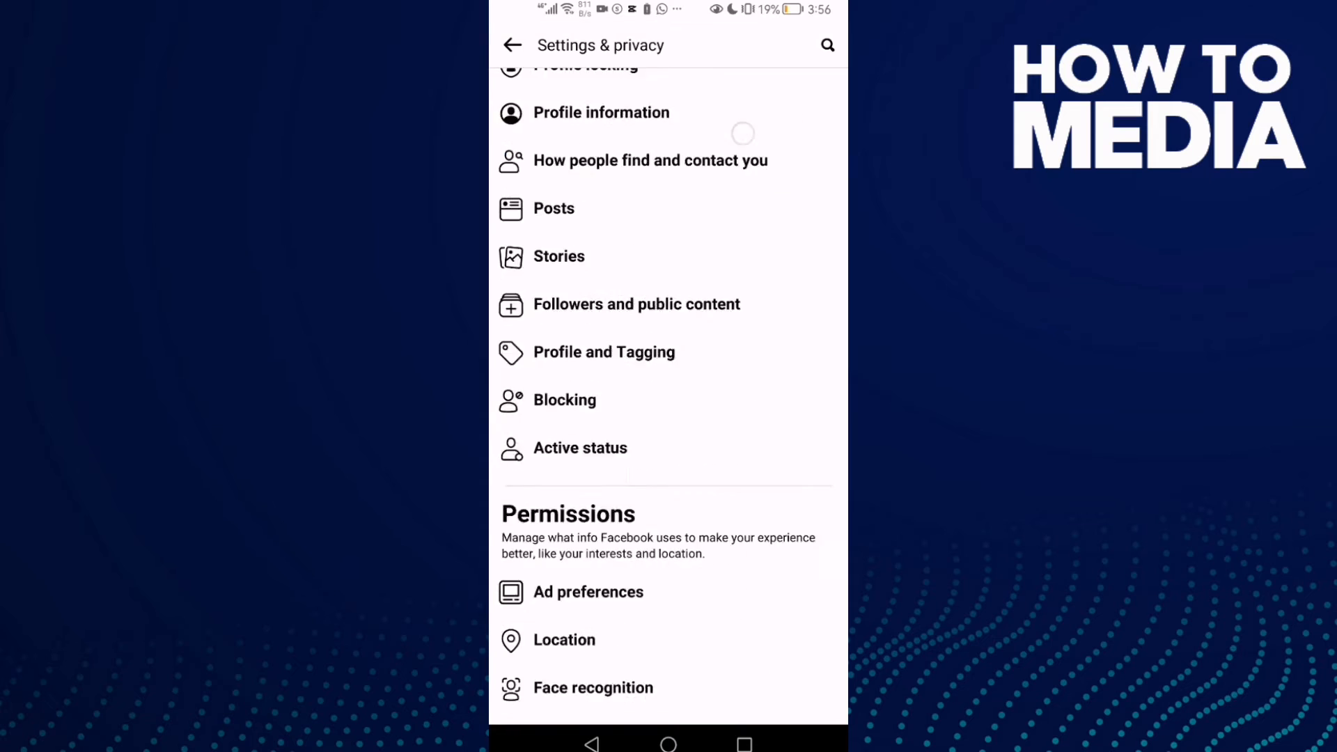
scroll(down, 3)
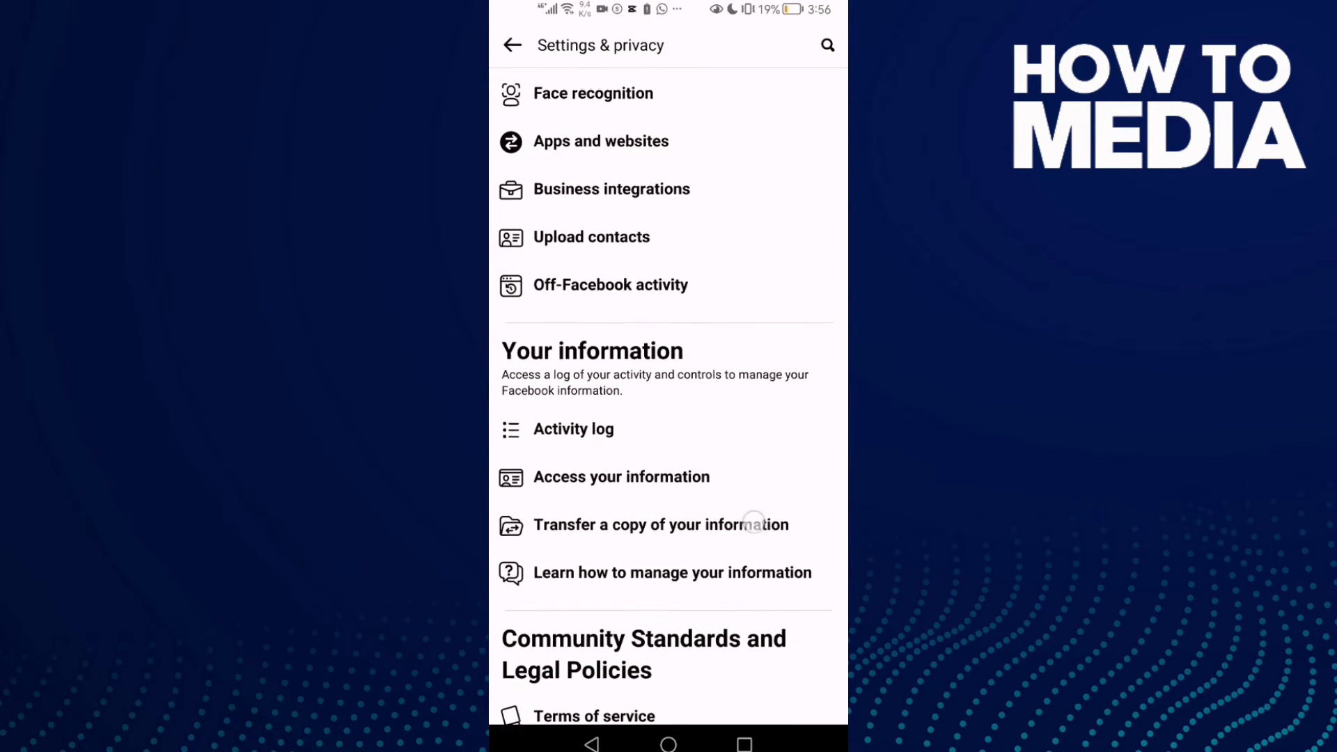
click(572, 429)
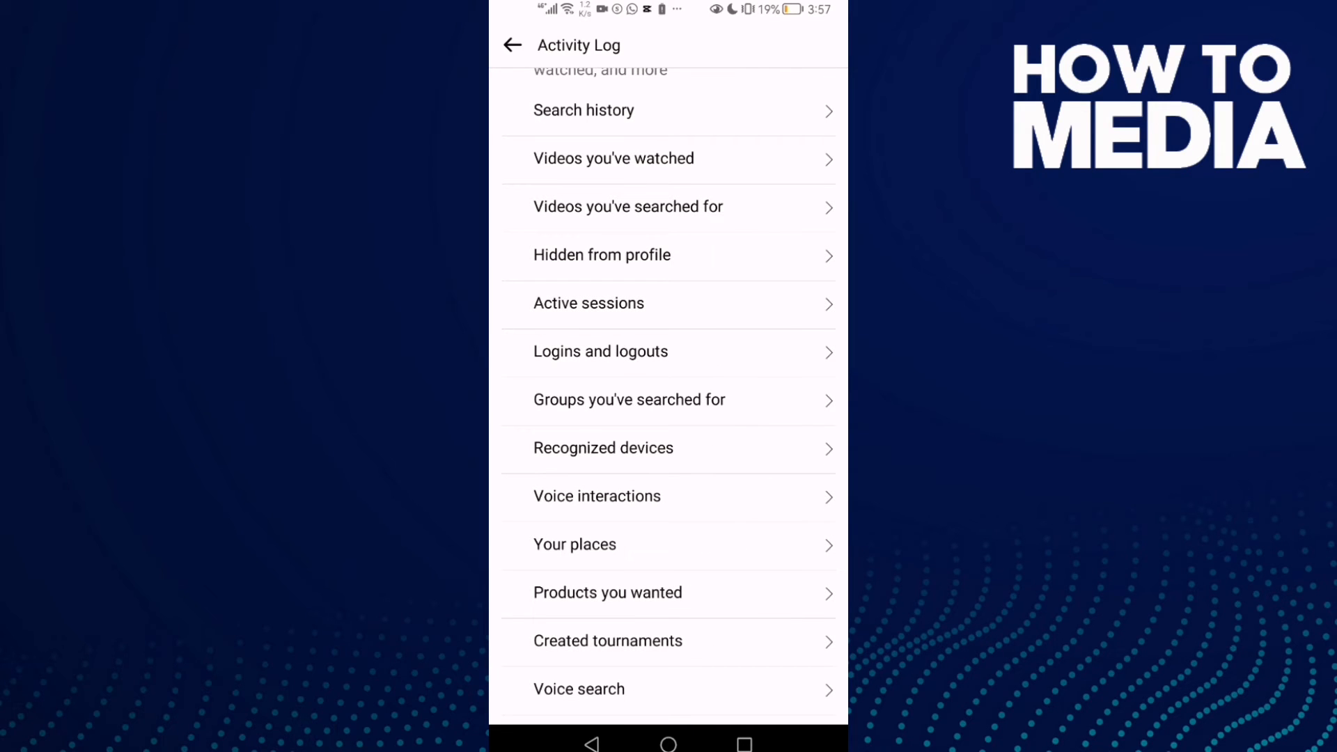
Filter the logged actions to Voice interactions, which lists no items.
click(667, 495)
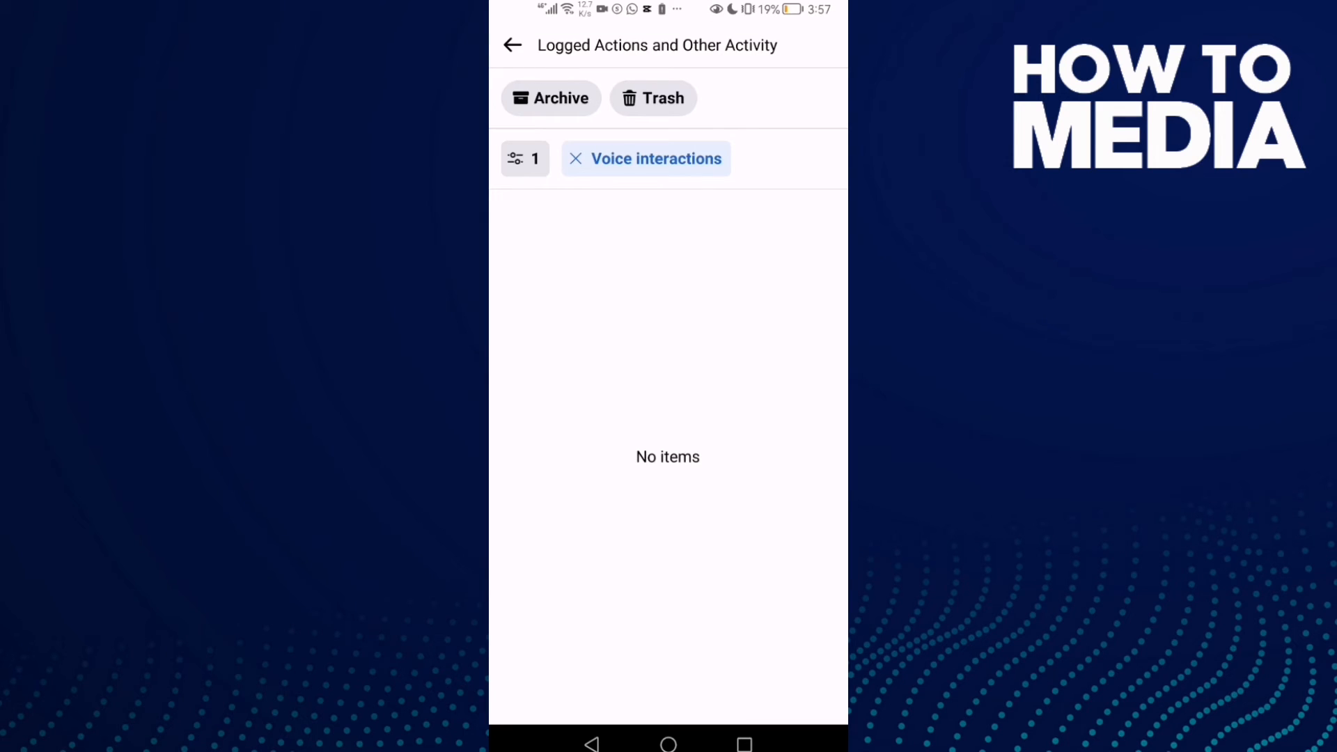
click(667, 742)
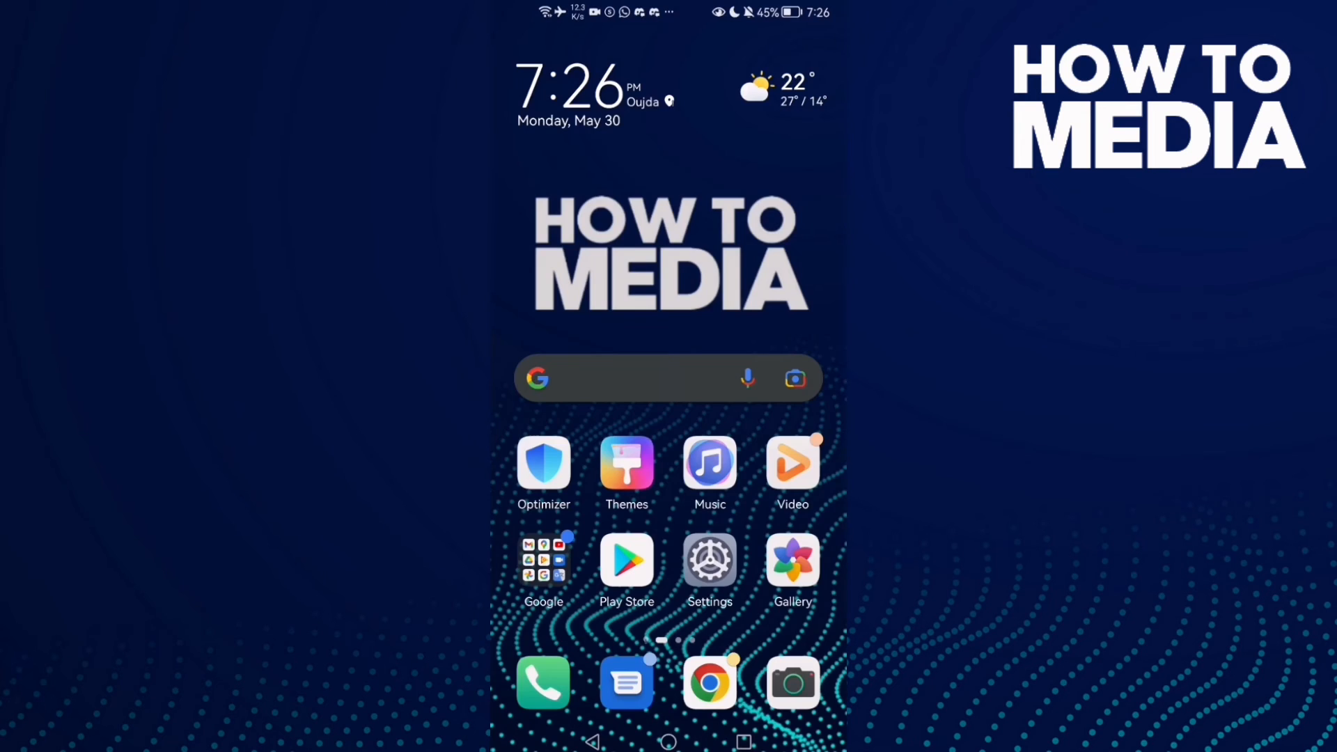